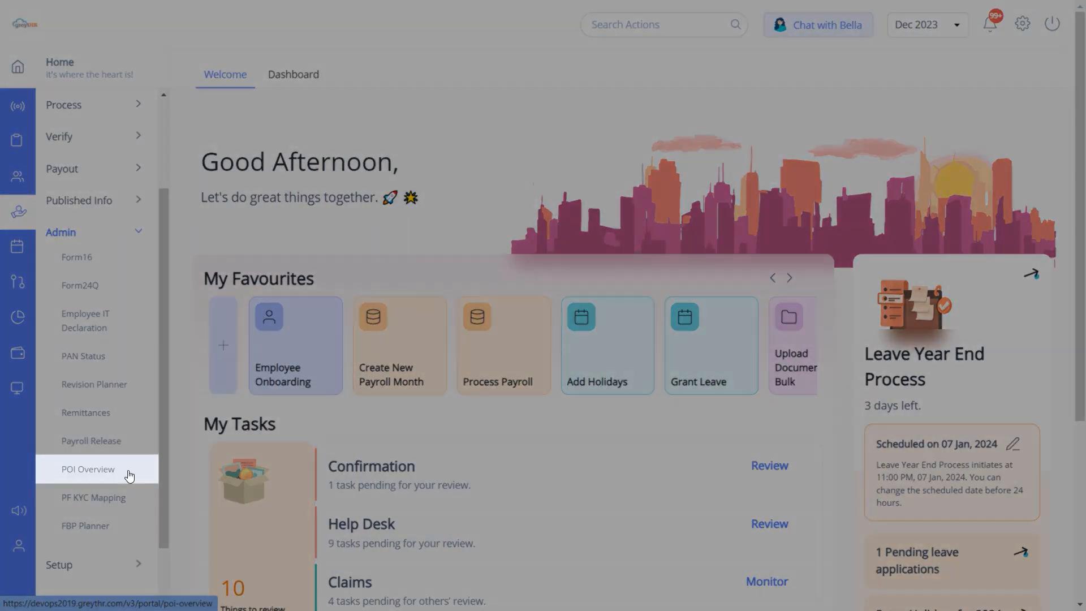
Open the POI Overview page from the Admin sidebar, listing 8 employees yet to be released
left_click(88, 468)
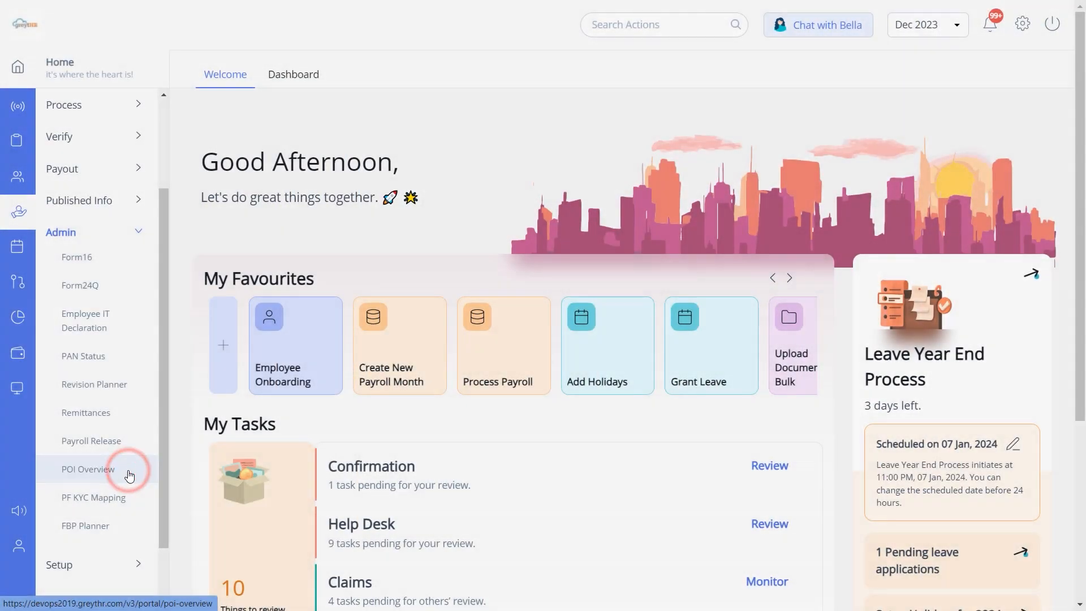
left_click(88, 468)
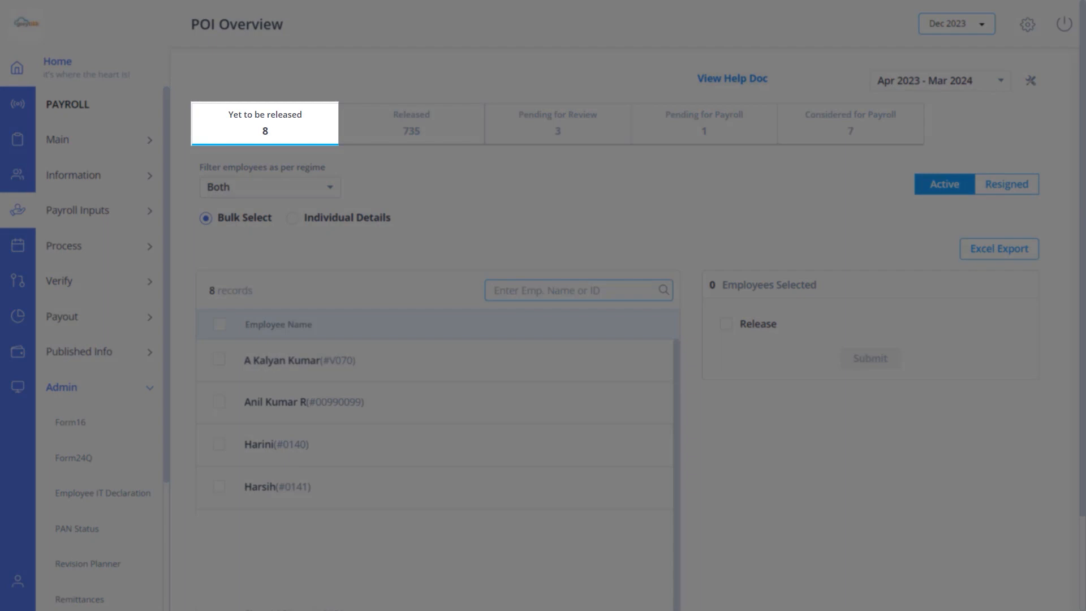
mouse_move(410, 131)
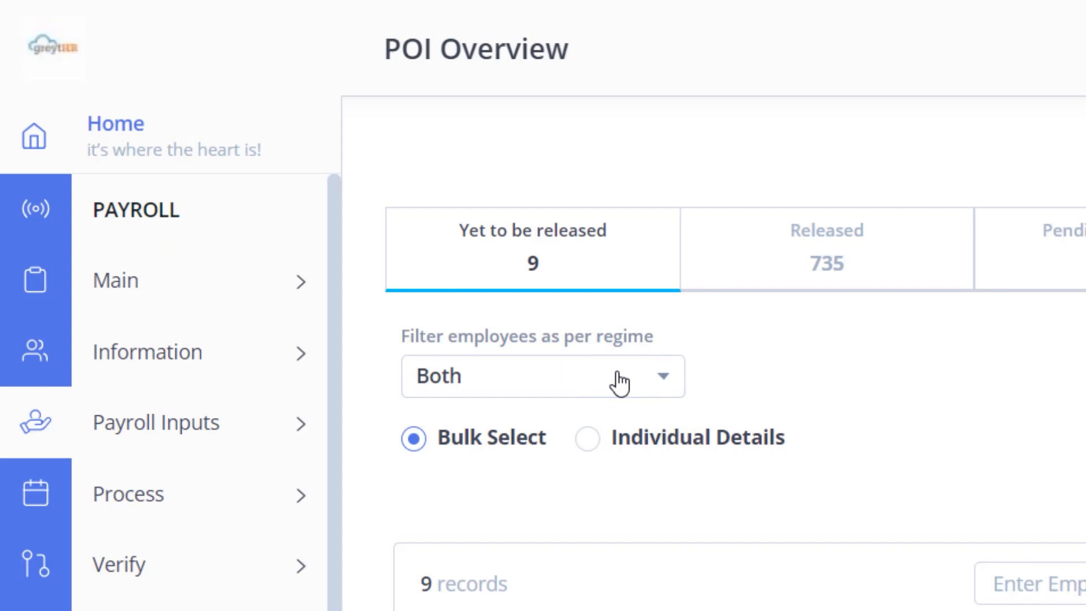
left_click(542, 375)
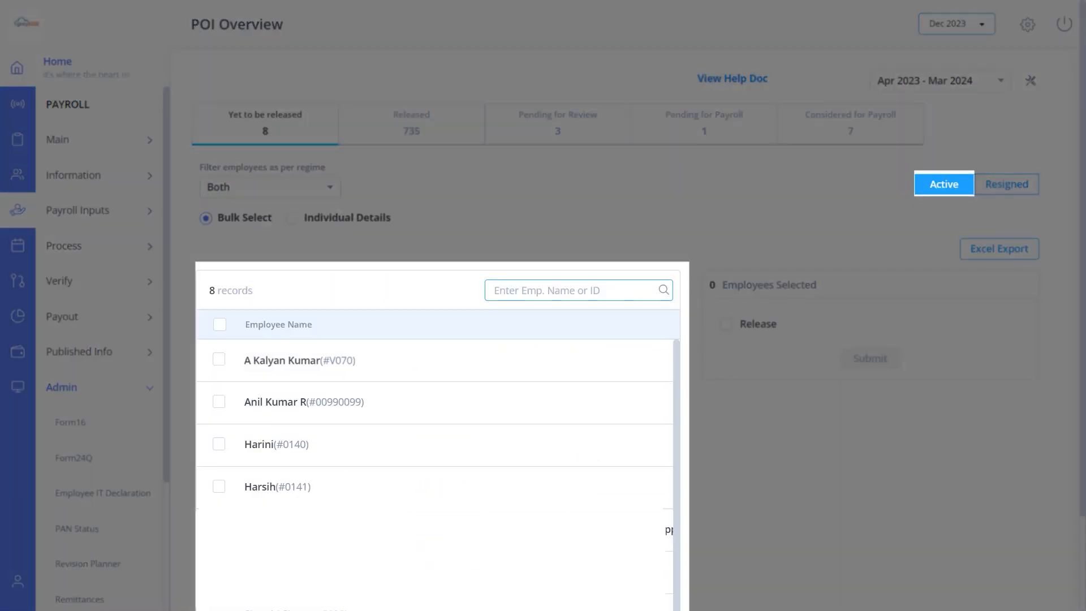
left_click(1006, 183)
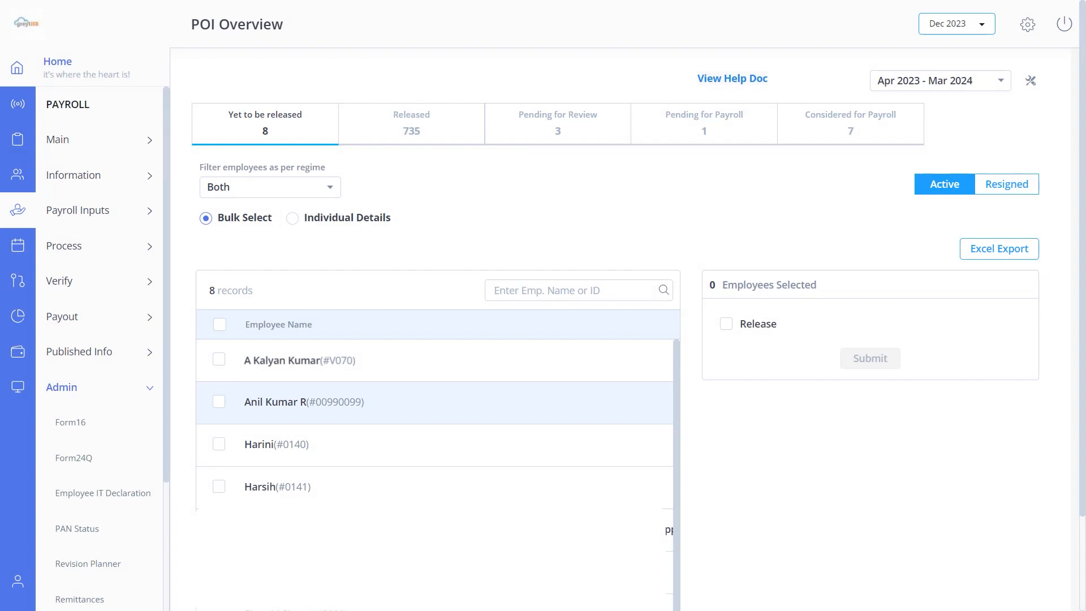
left_click(218, 401)
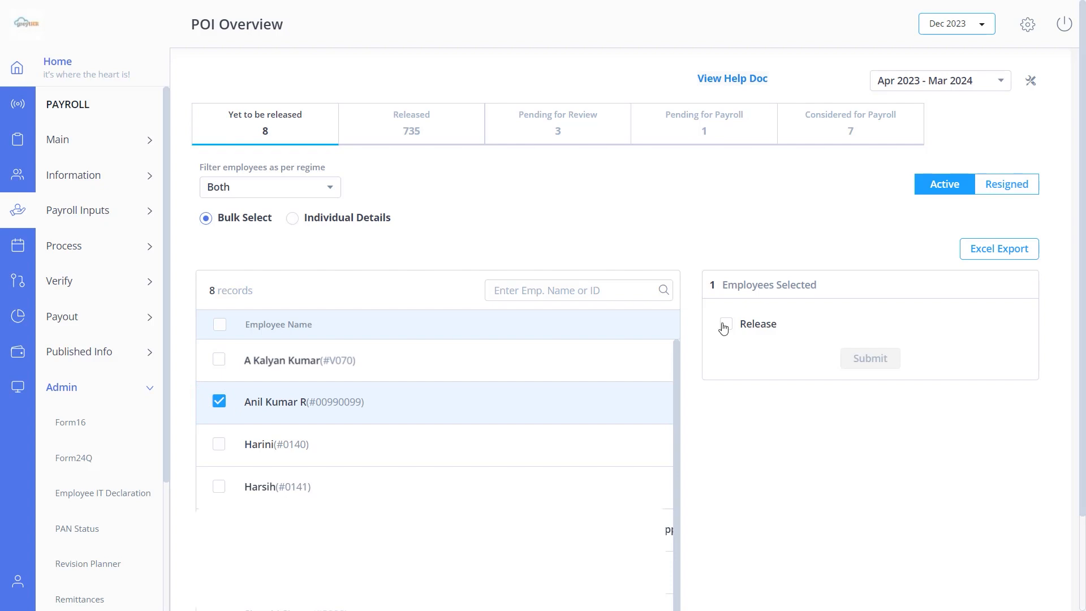
left_click(726, 324)
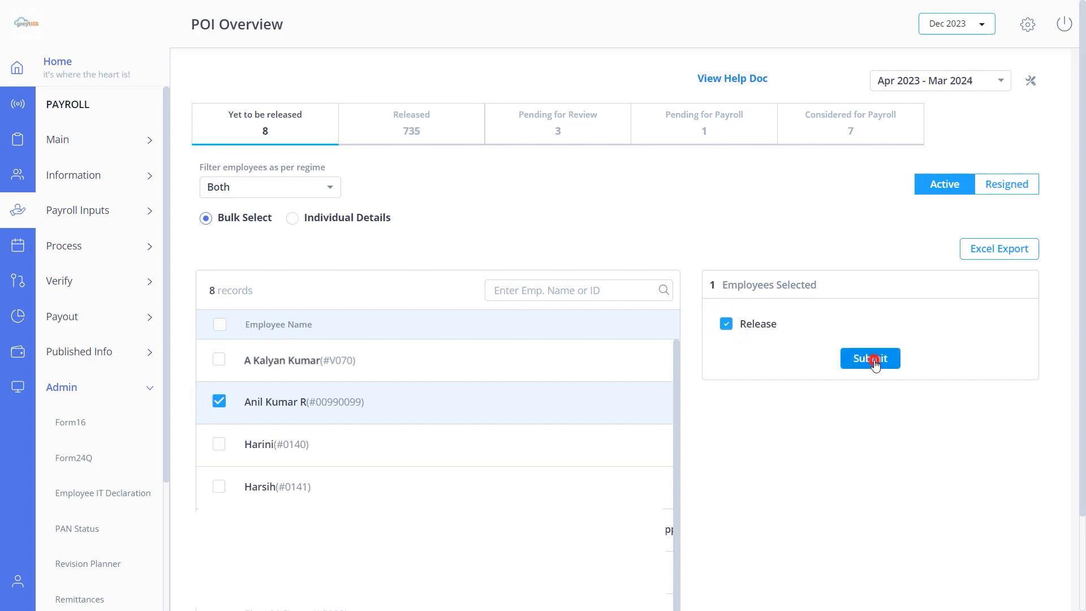
left_click(870, 359)
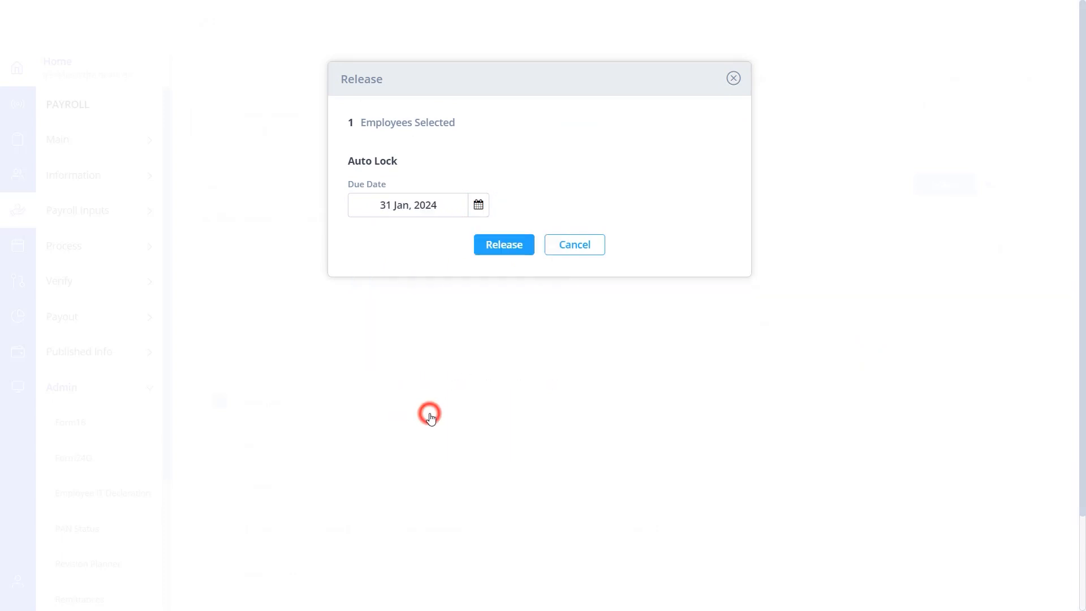
left_click(503, 244)
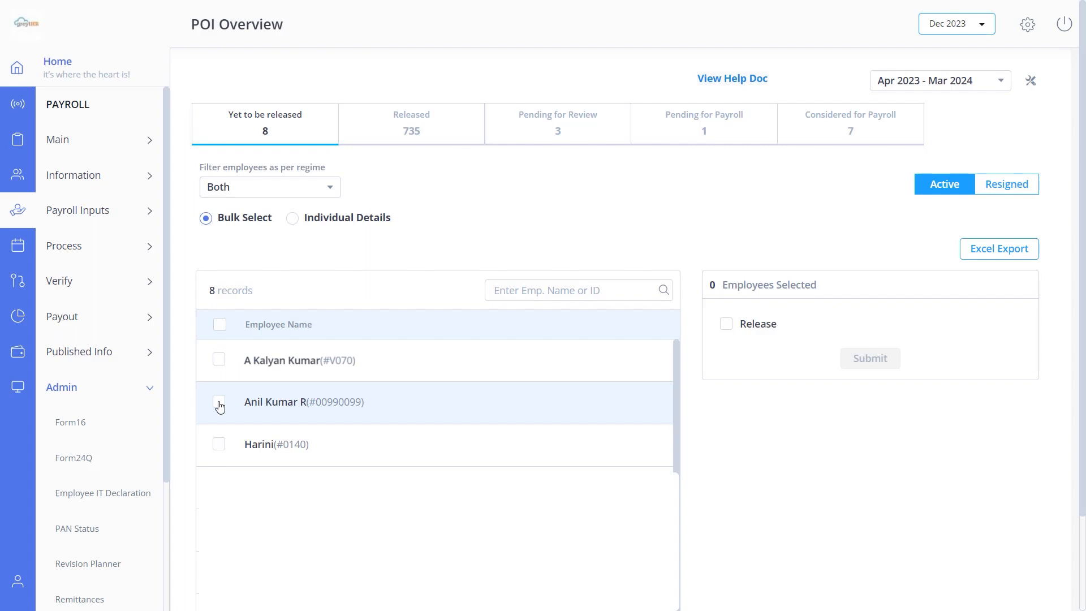
left_click(219, 400)
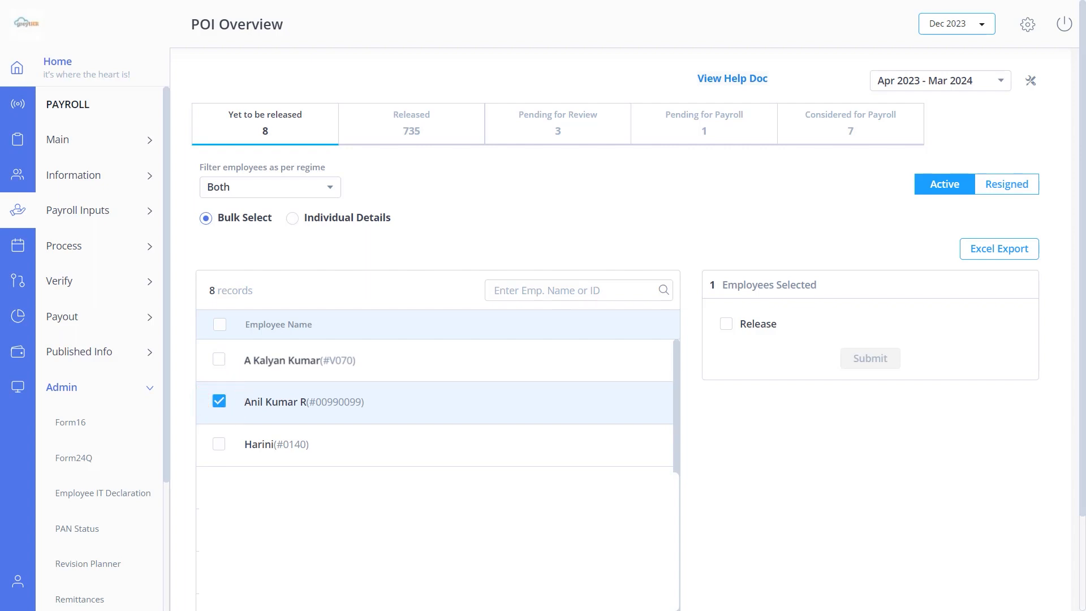
left_click(726, 323)
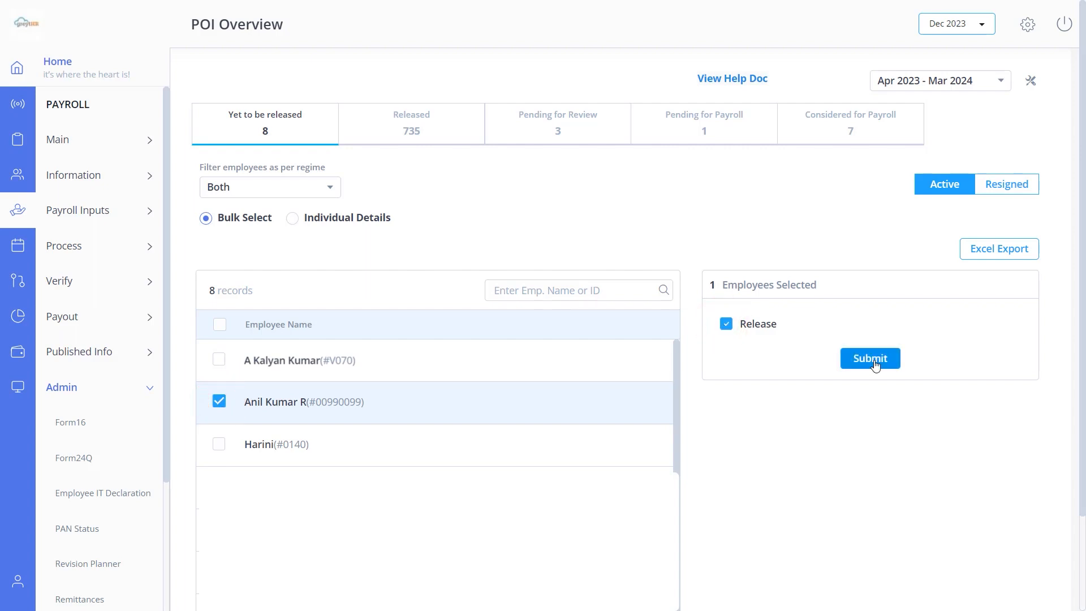
left_click(870, 358)
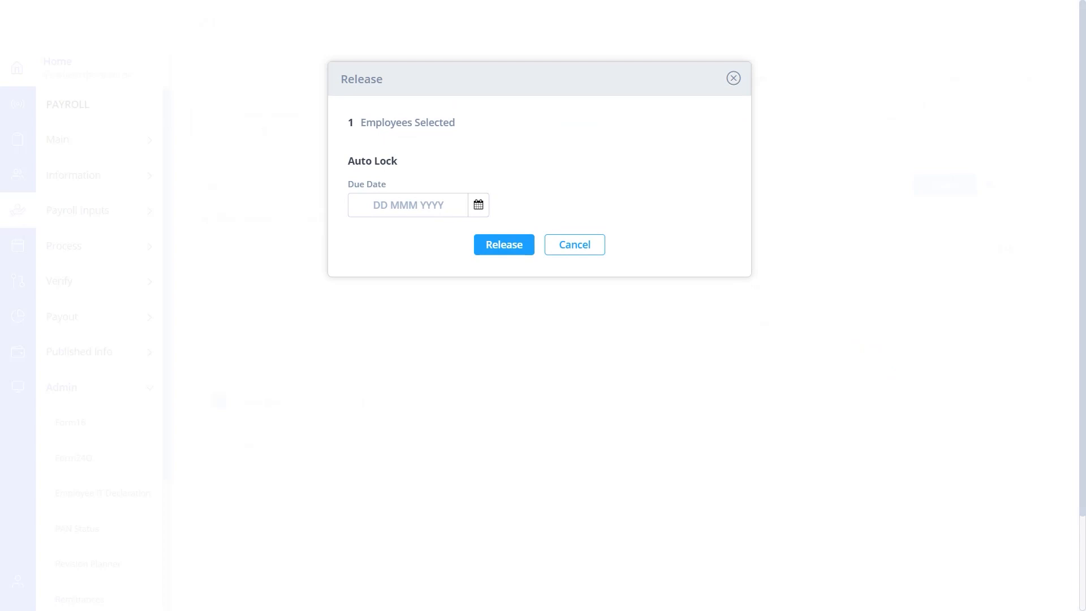
left_click(477, 205)
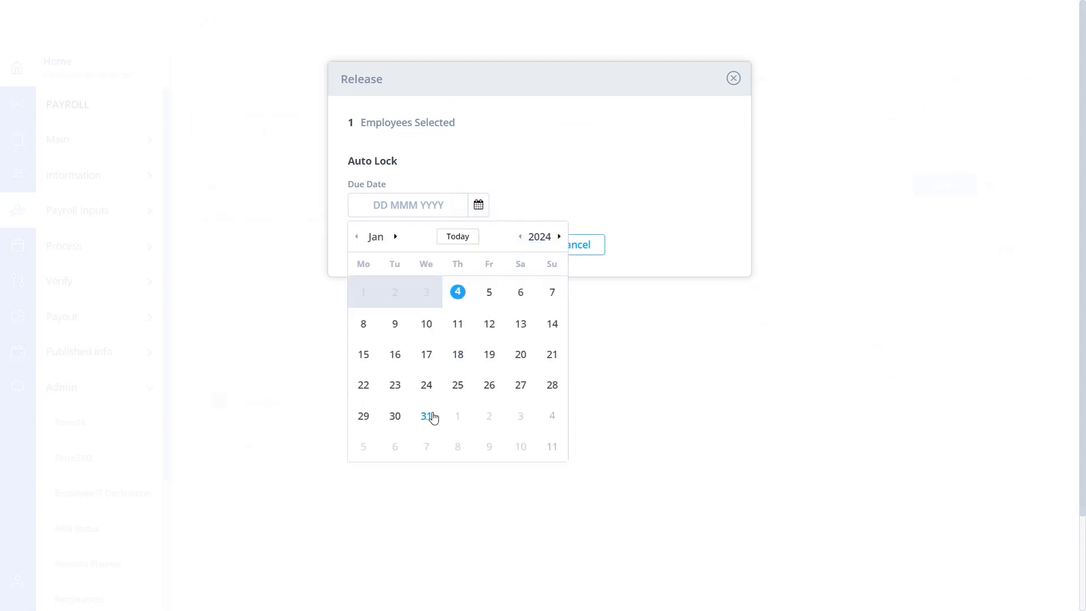
left_click(426, 415)
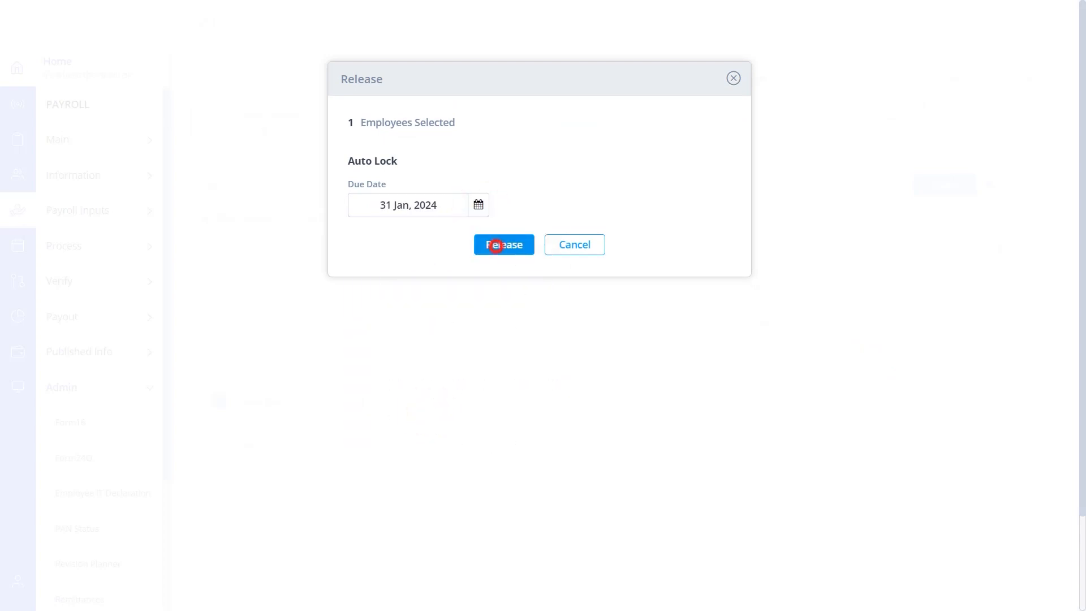
left_click(503, 244)
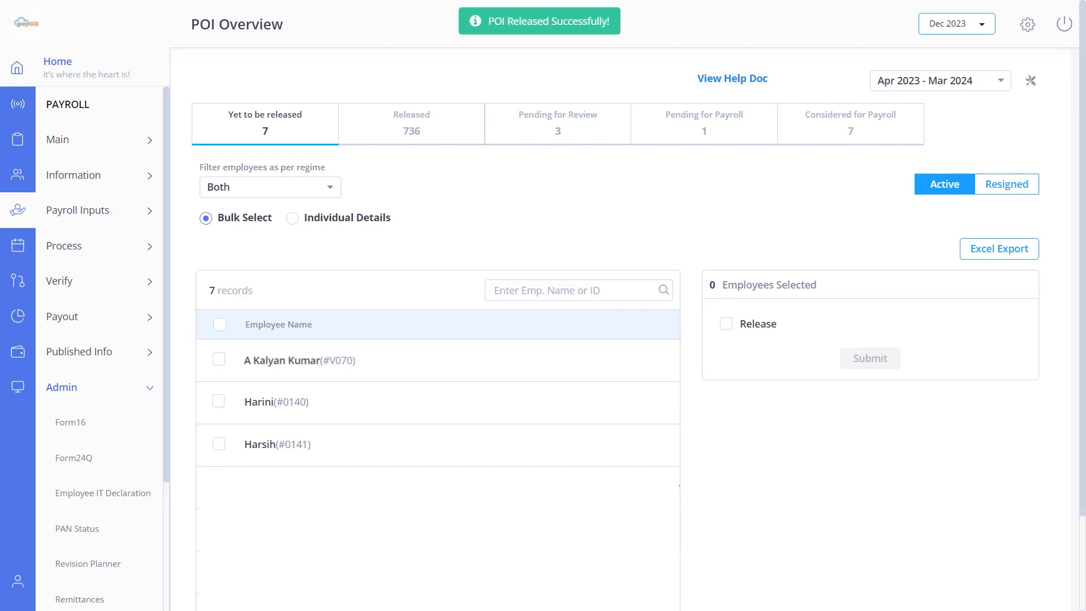
left_click(410, 123)
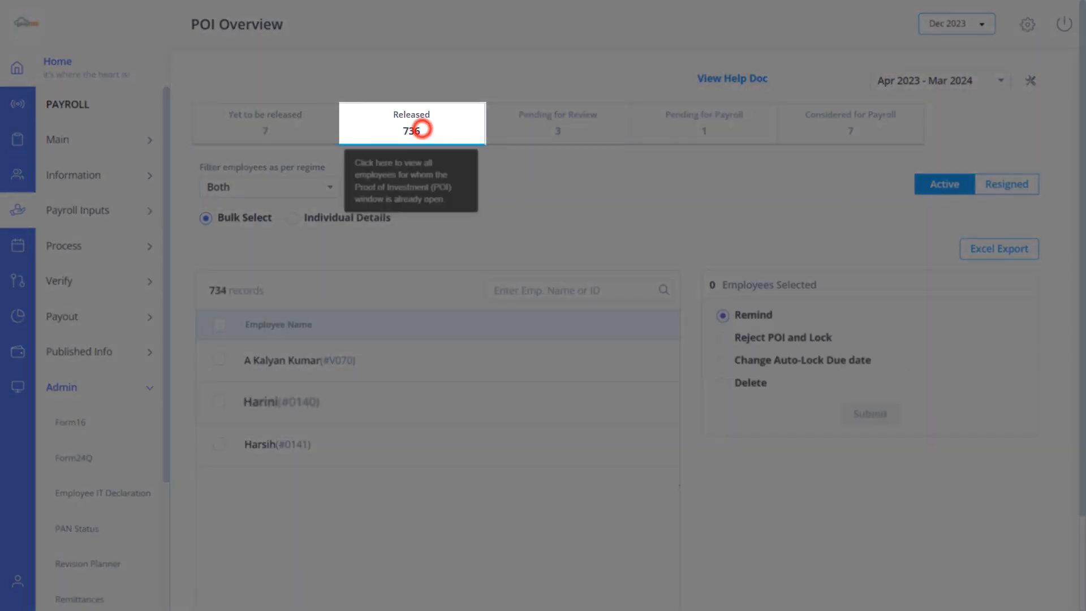
Send a POI reminder to Abhishek (#R1) from the Released list
left_click(410, 123)
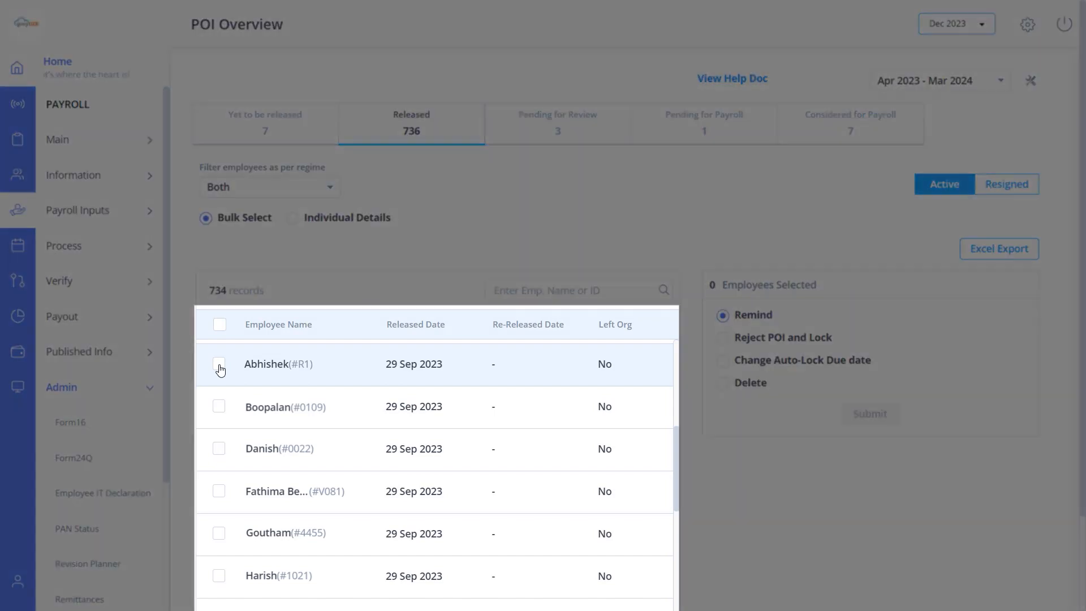
left_click(218, 363)
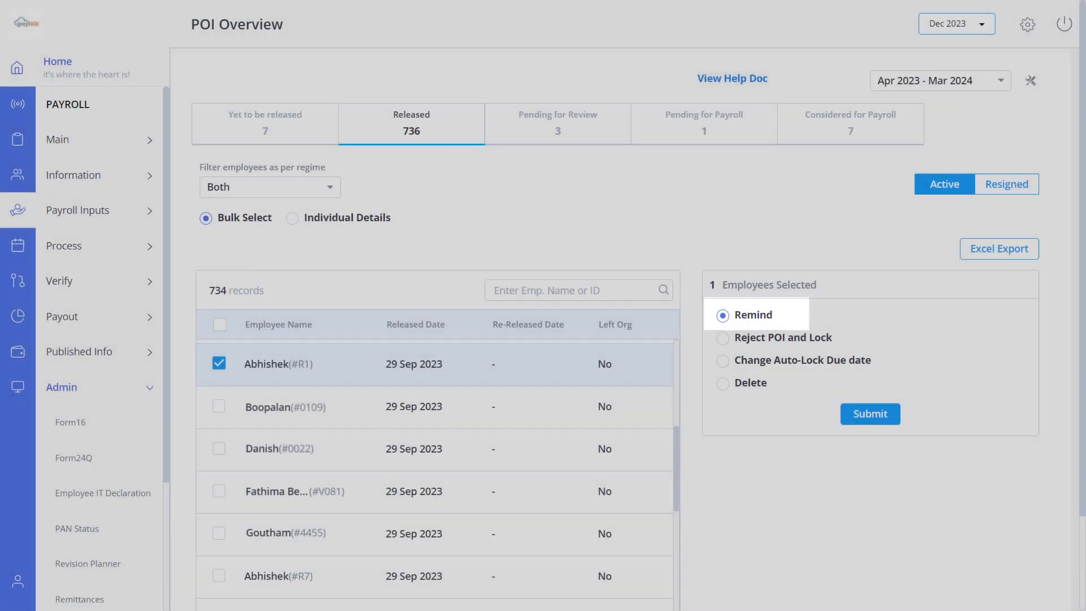
left_click(869, 414)
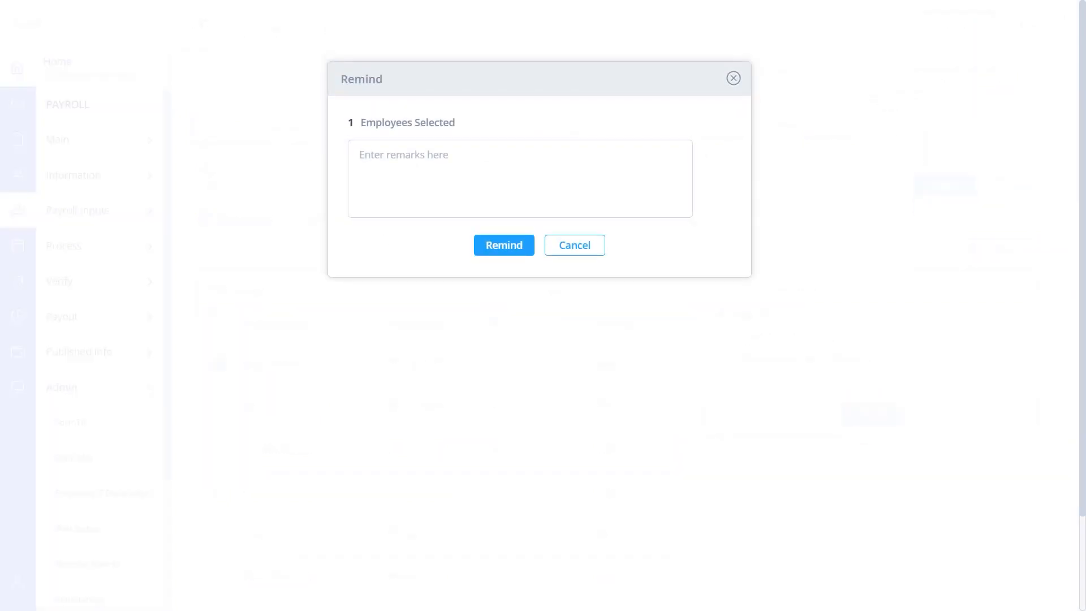
left_click(503, 245)
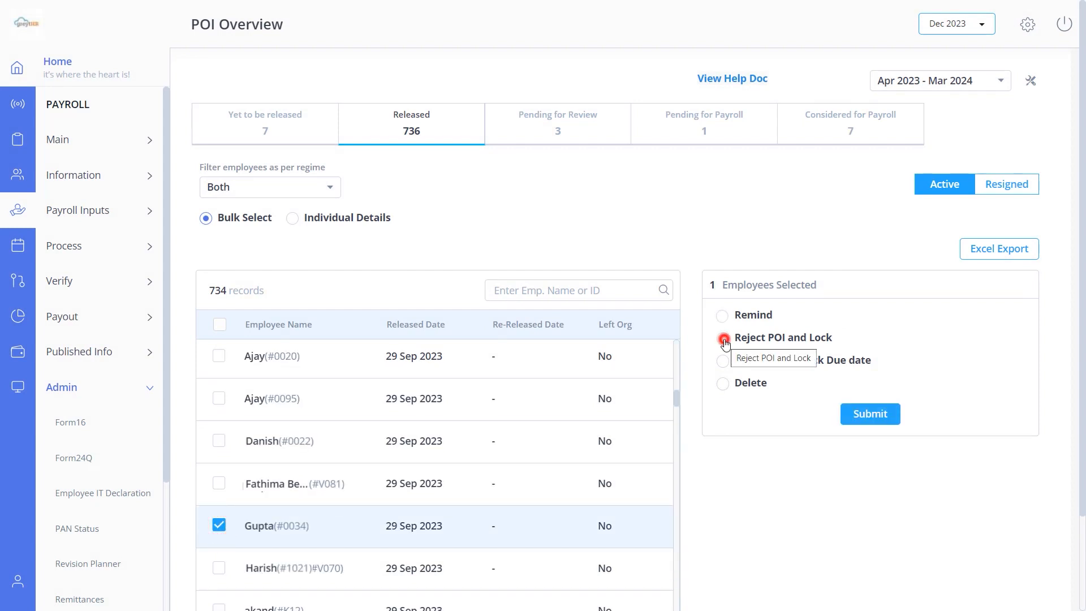
left_click(722, 337)
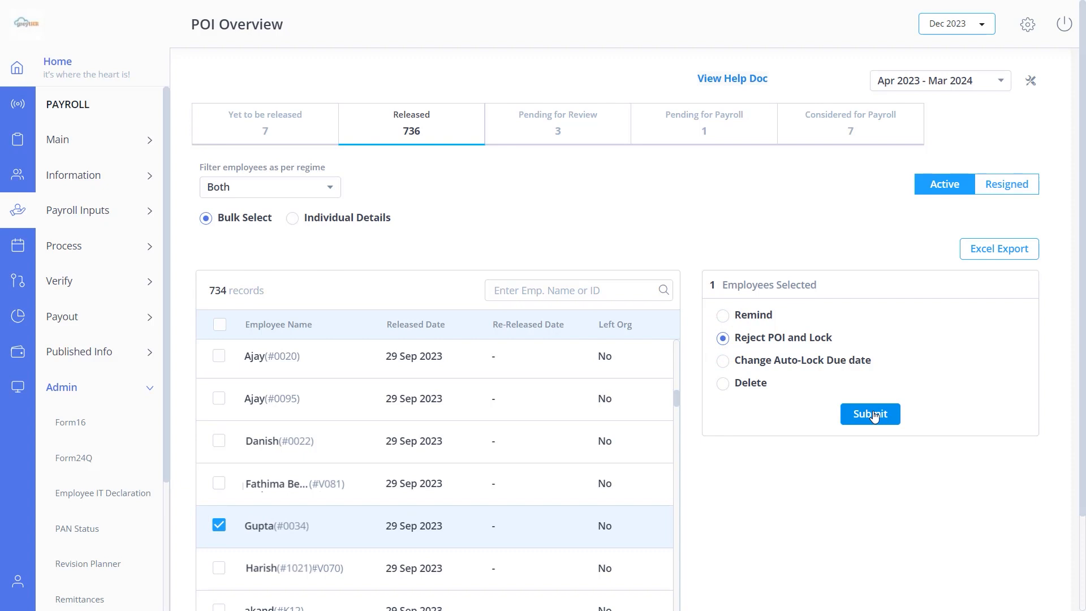
left_click(869, 414)
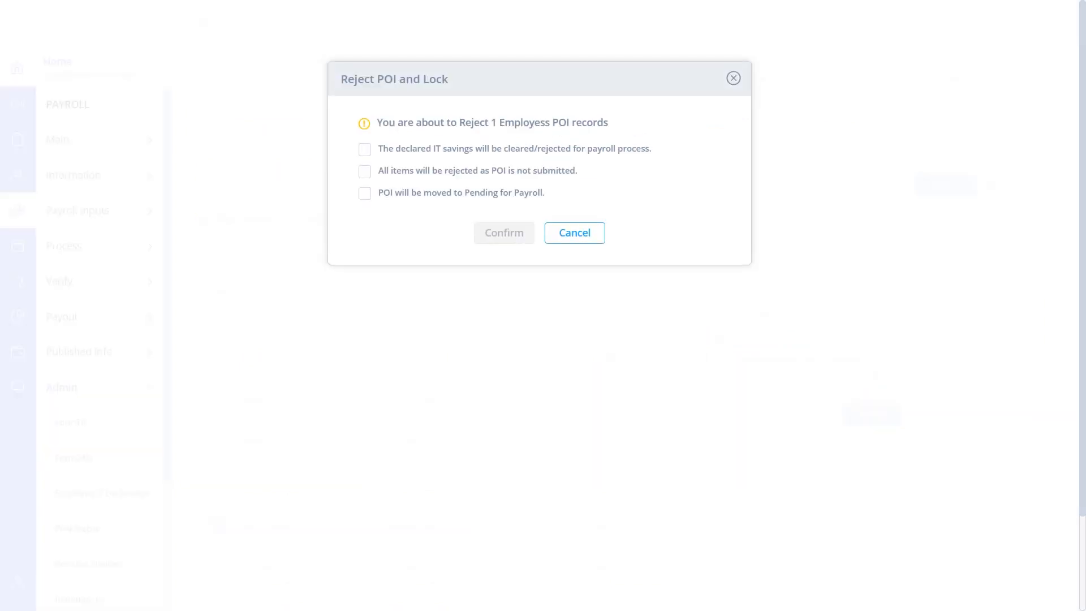
left_click(365, 148)
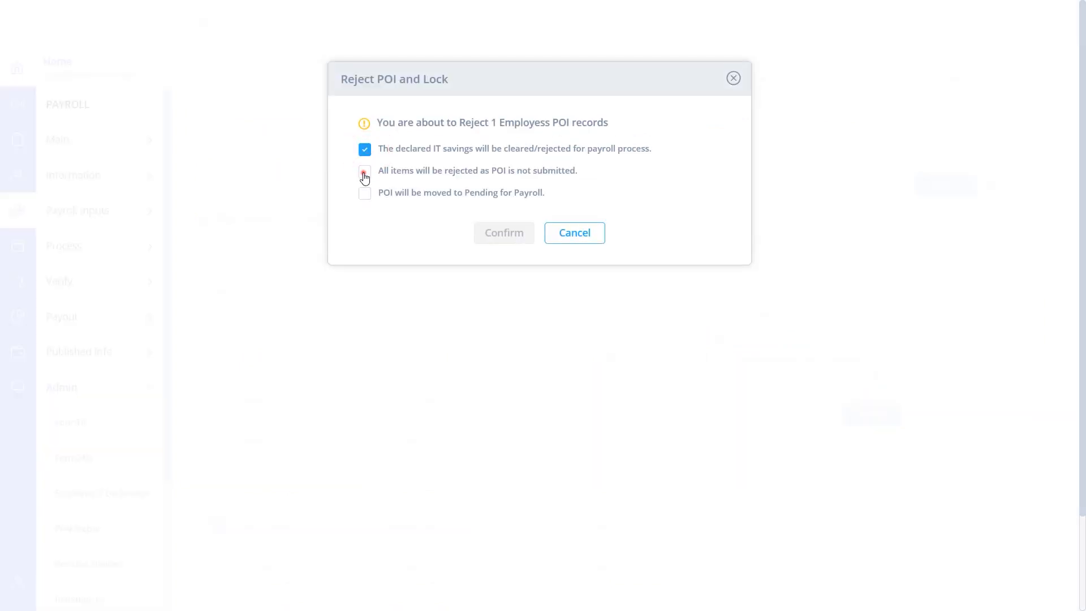
left_click(504, 231)
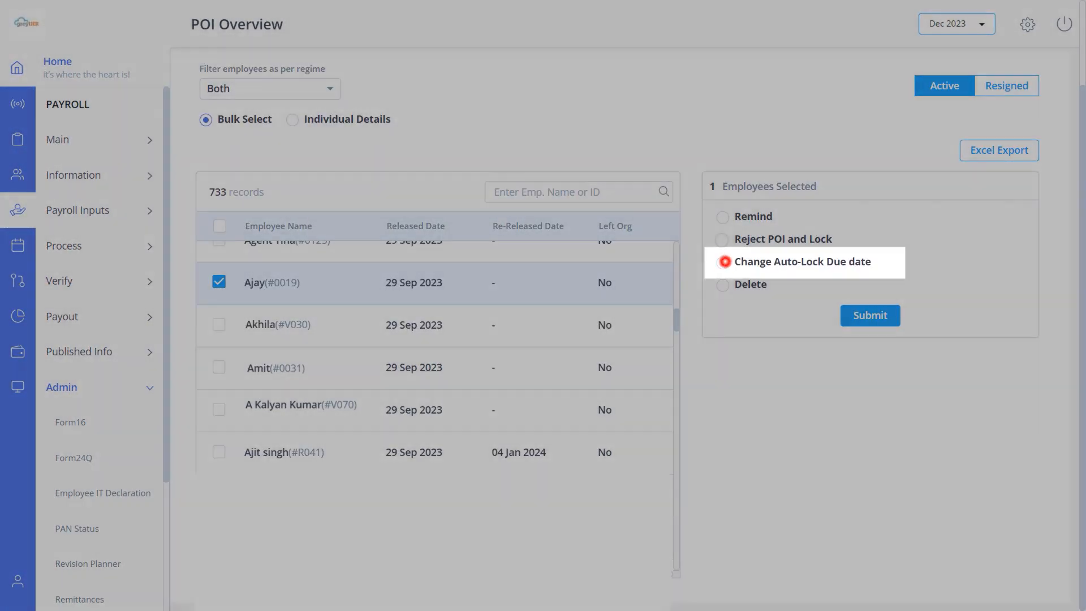
Delete the checked employee's POI record from the Released list, leaving 732 records
left_click(723, 261)
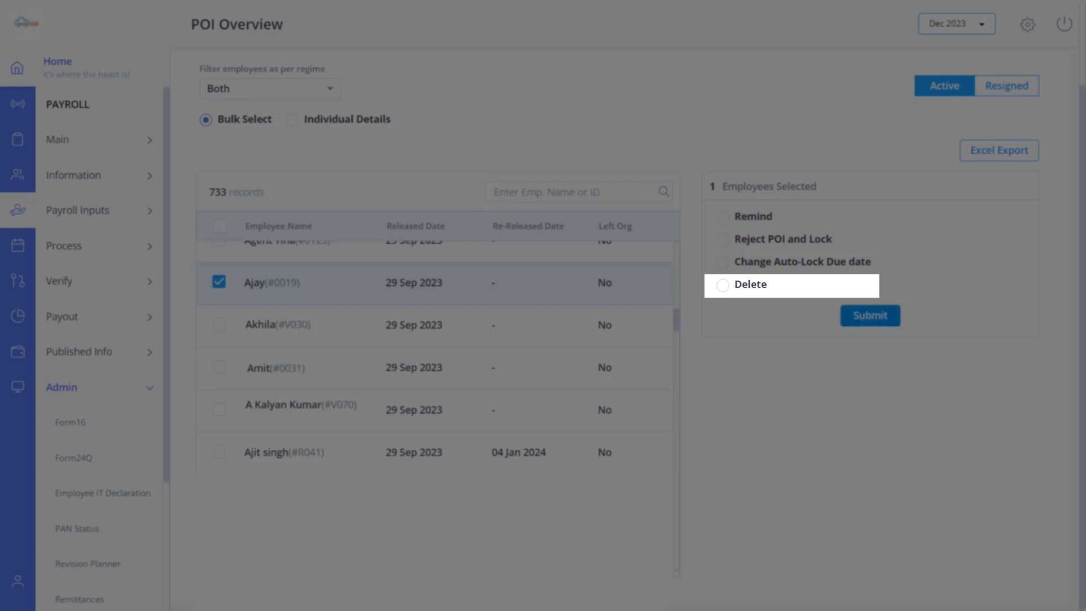
left_click(869, 316)
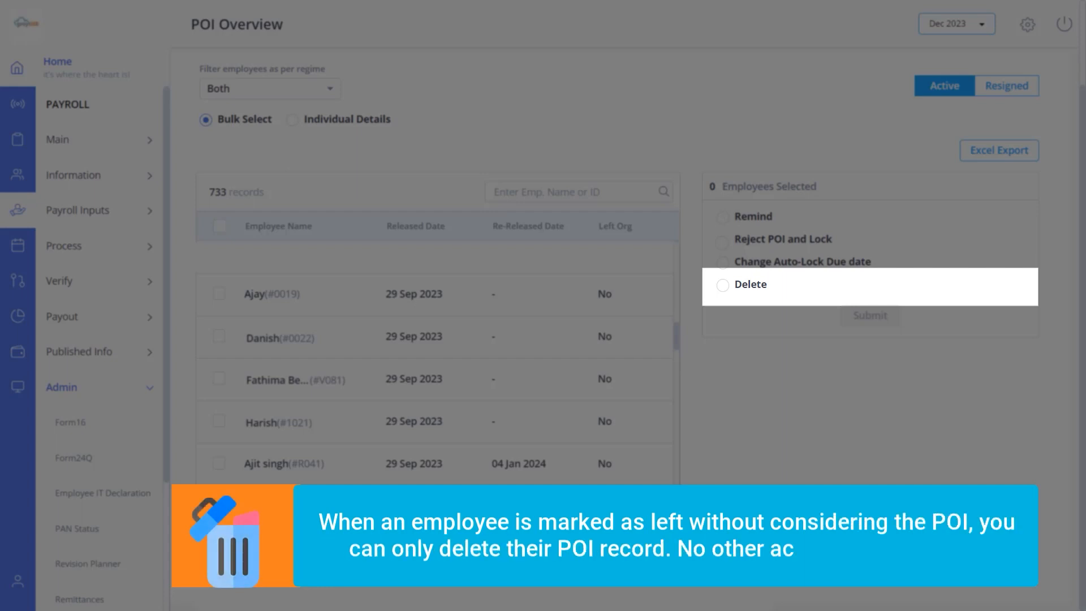
left_click(723, 239)
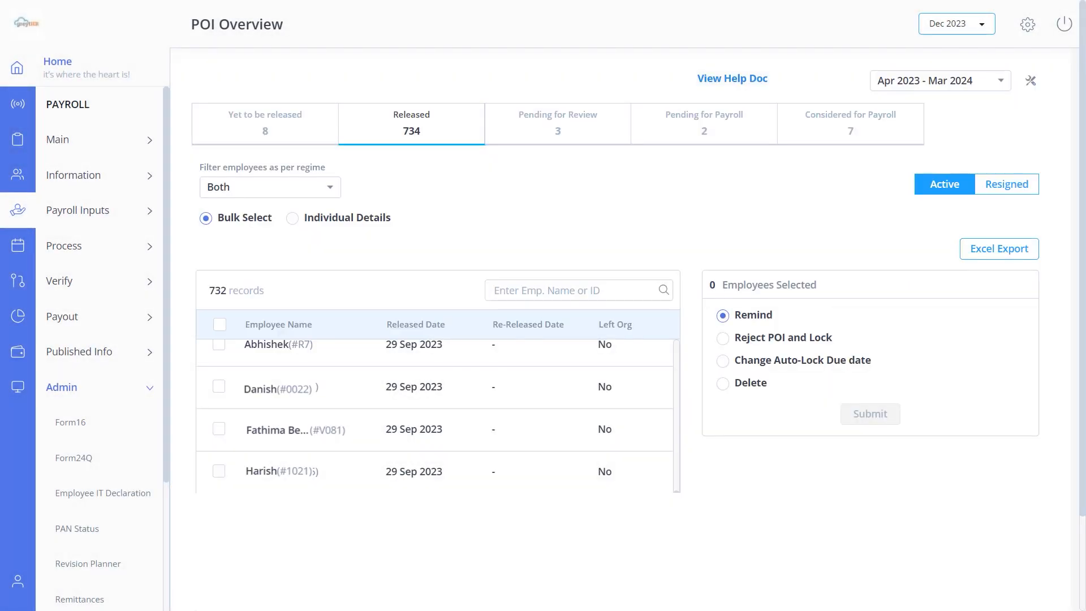
mouse_move(557, 124)
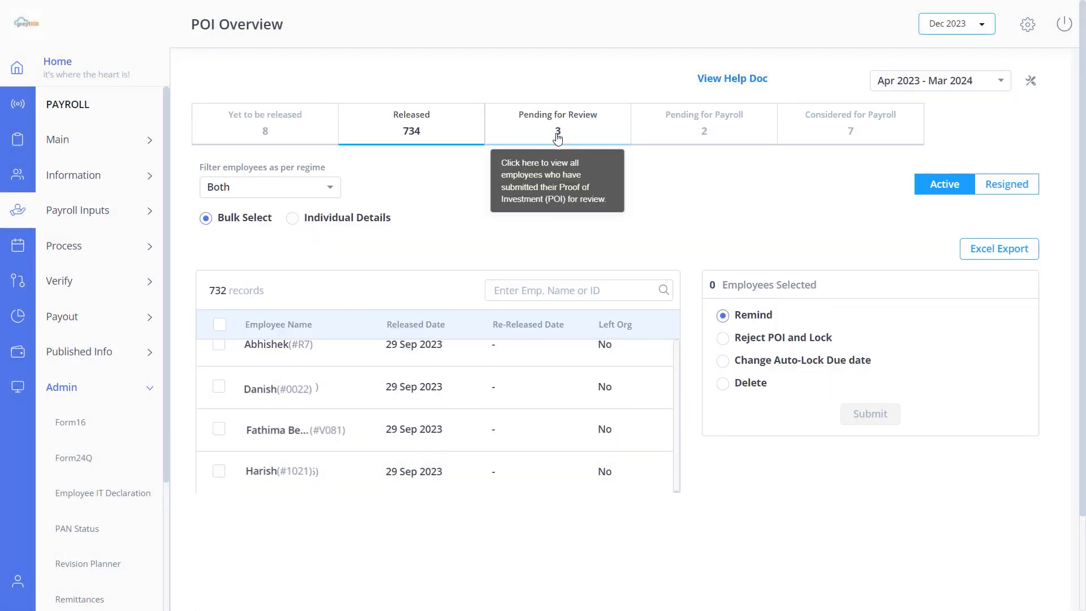
View the full POI form of the Pending for Review employee submitted on 05 Jan 2024
left_click(293, 218)
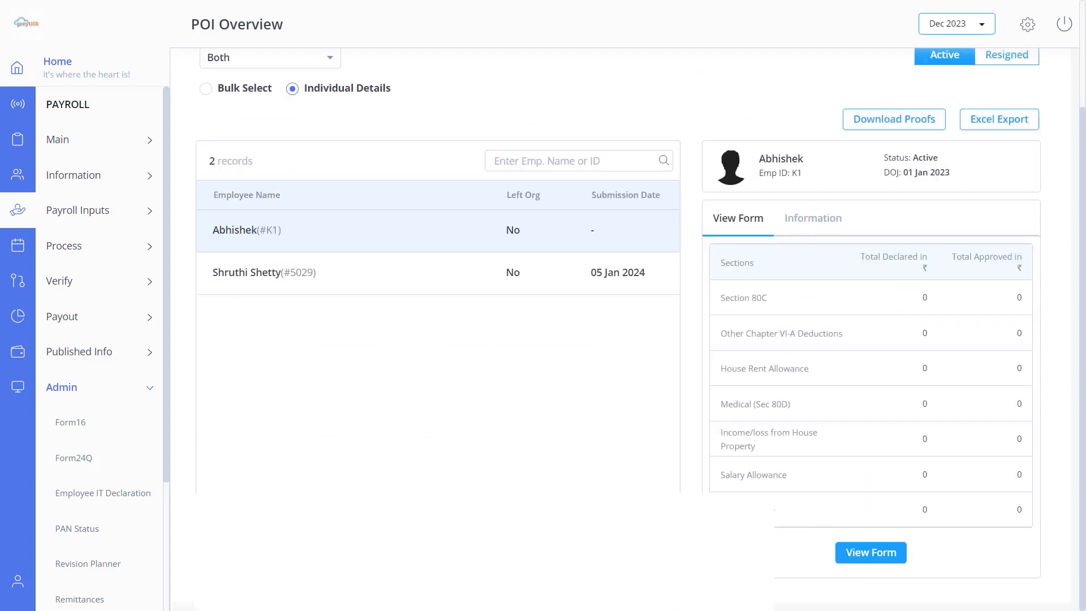
left_click(277, 272)
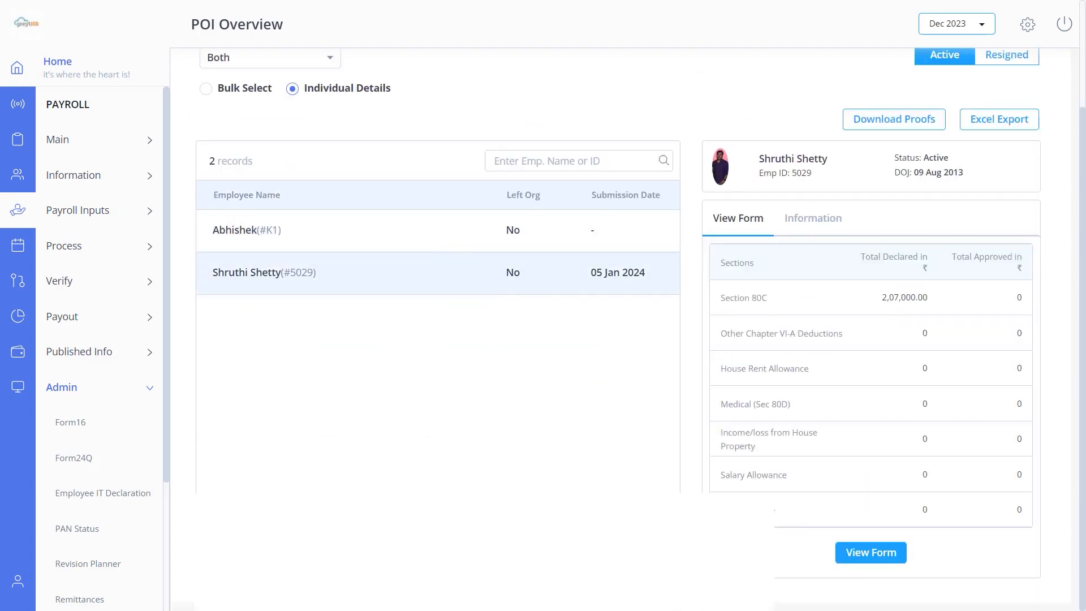
left_click(870, 552)
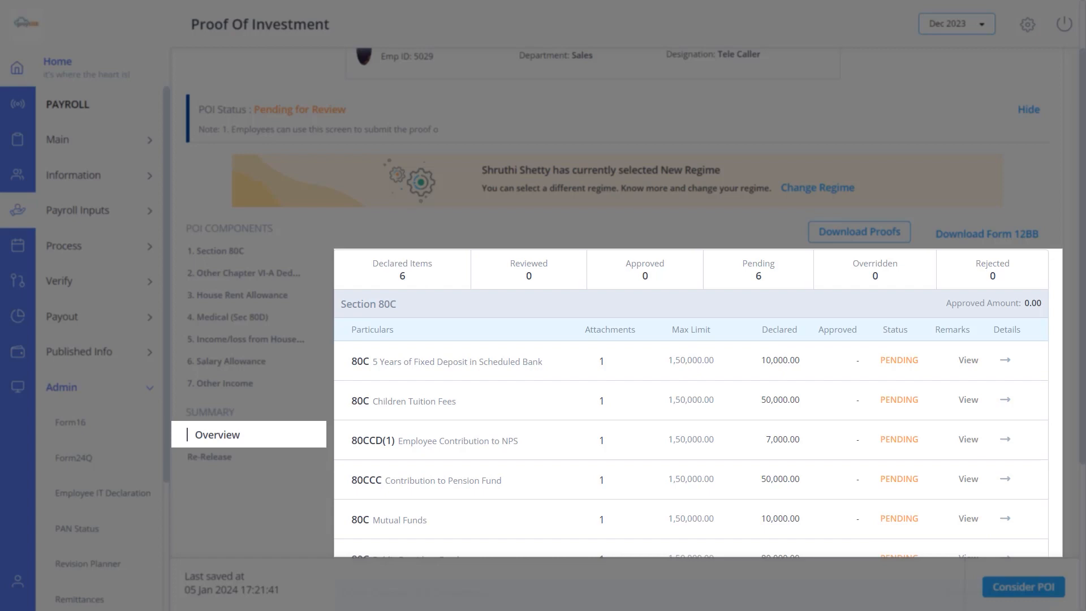
left_click(1004, 360)
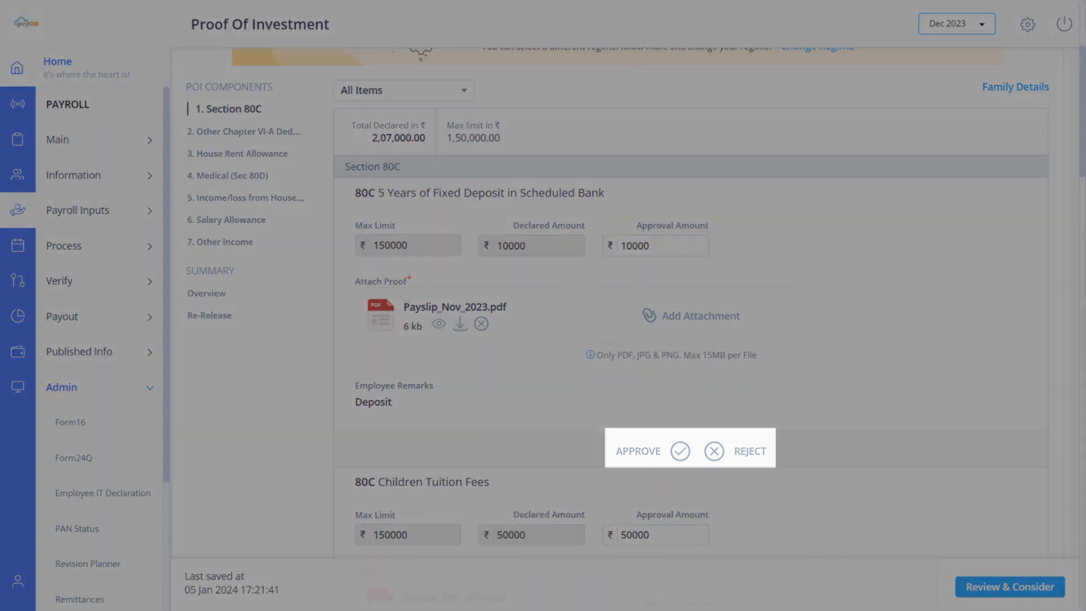
left_click(680, 451)
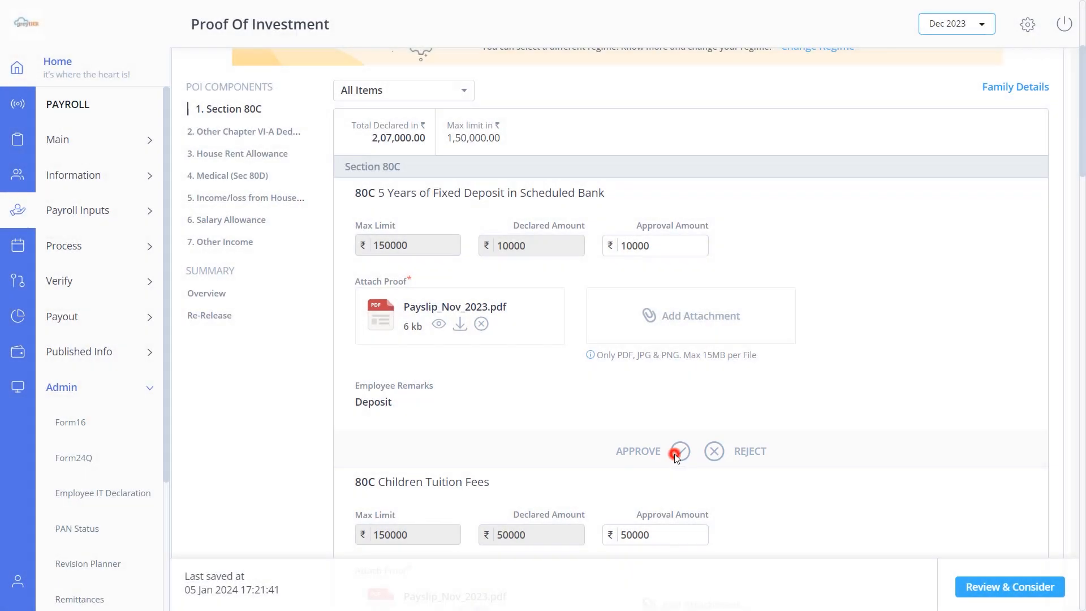
left_click(678, 455)
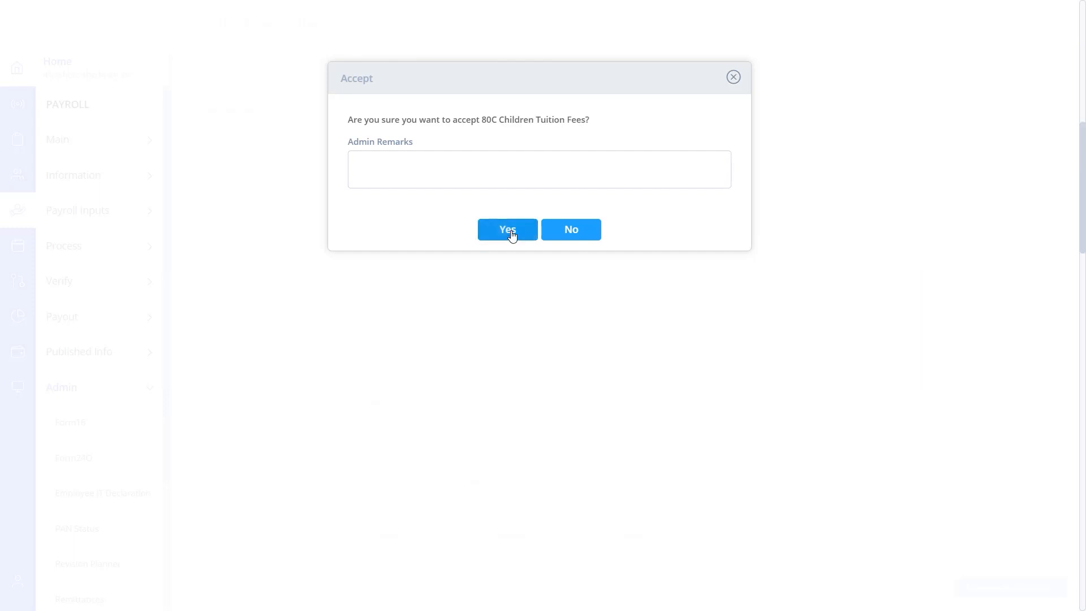
left_click(507, 230)
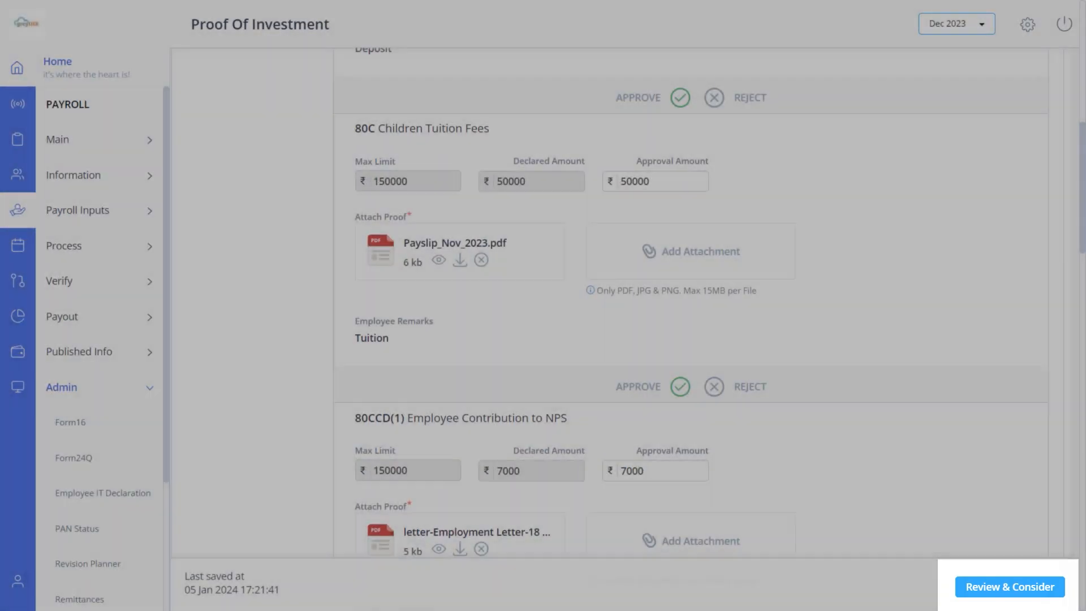
left_click(1007, 587)
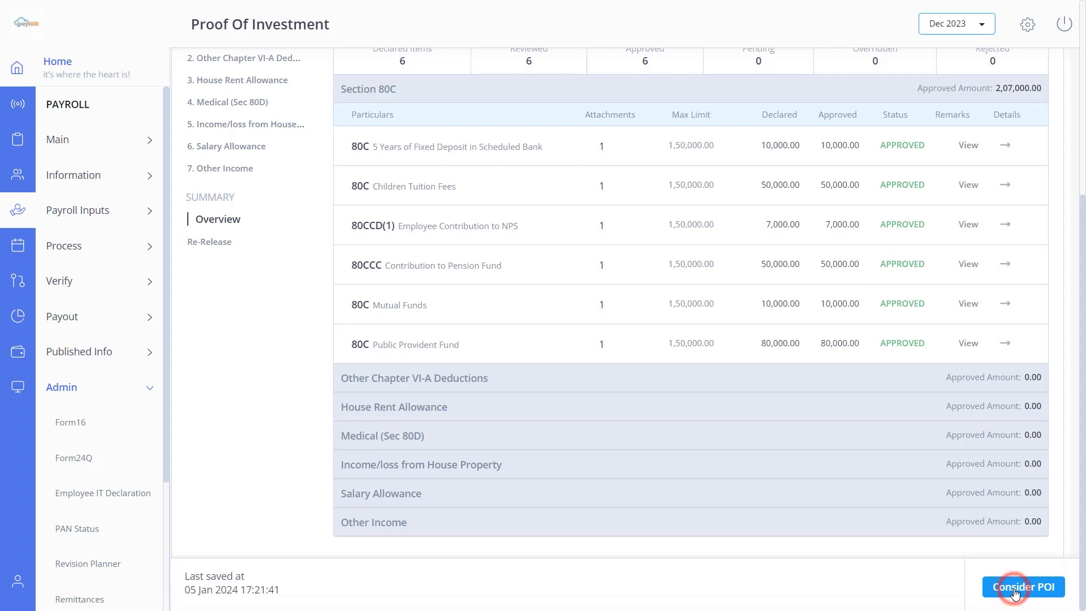
left_click(1022, 587)
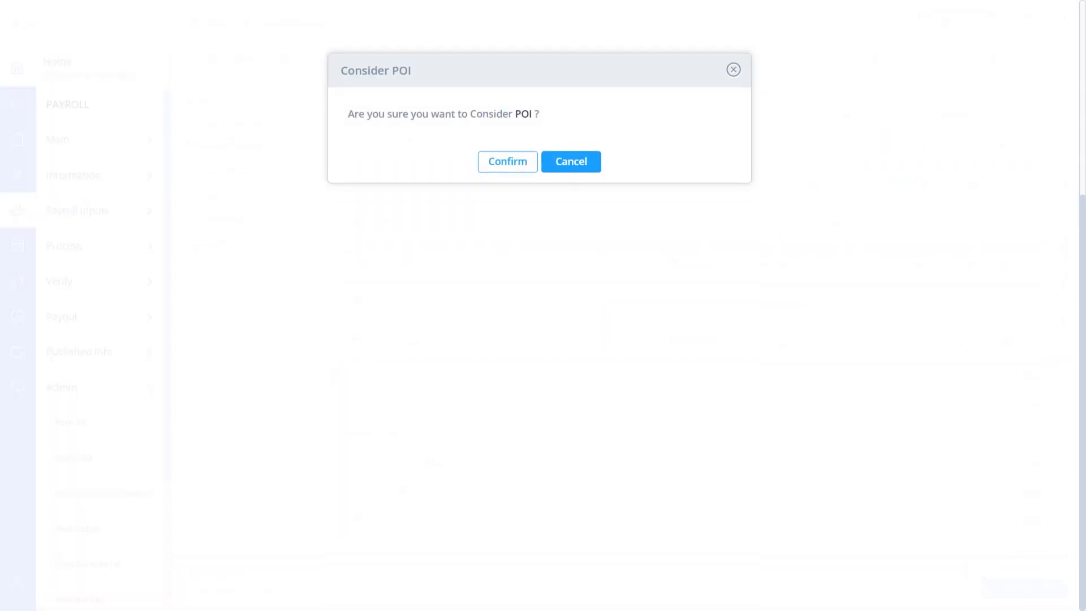
left_click(506, 162)
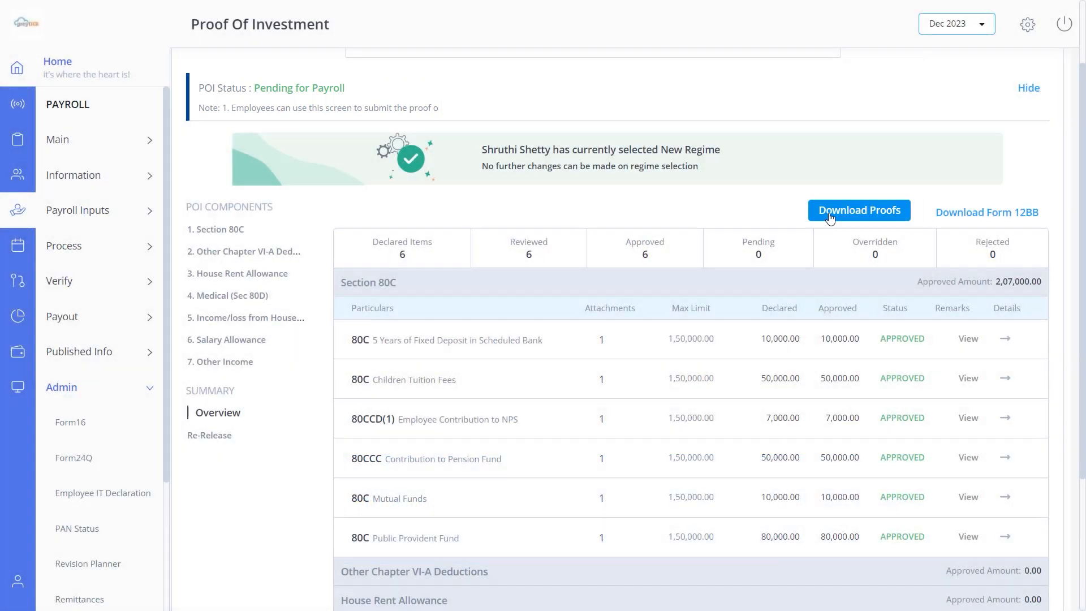
left_click(858, 210)
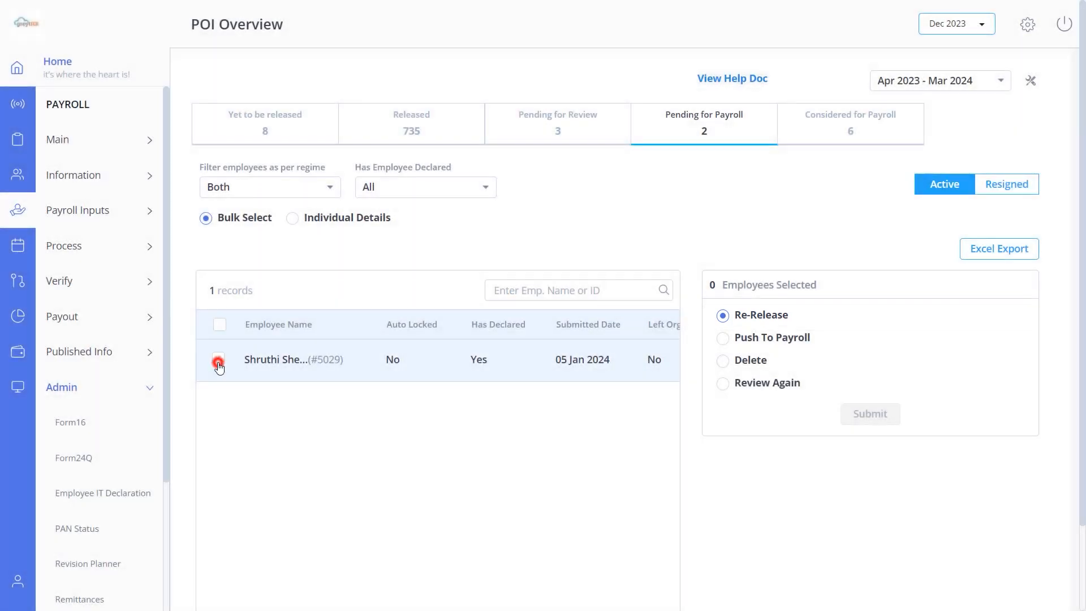
Select the Pending for Payroll employee and try Push To Payroll and Review Again, then view Considered for Payroll
left_click(219, 358)
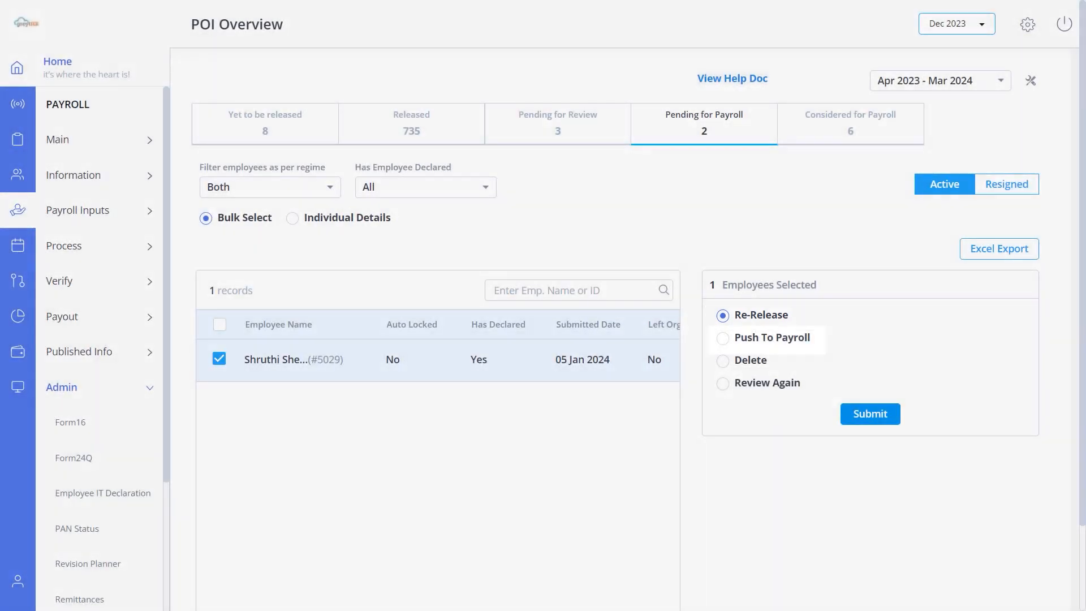
left_click(723, 338)
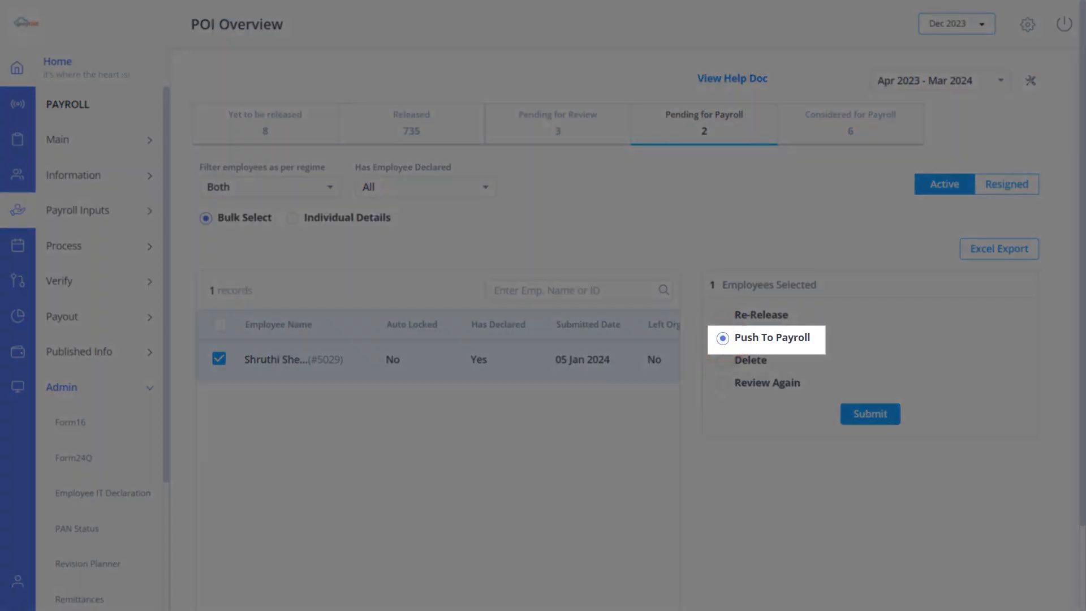
left_click(721, 338)
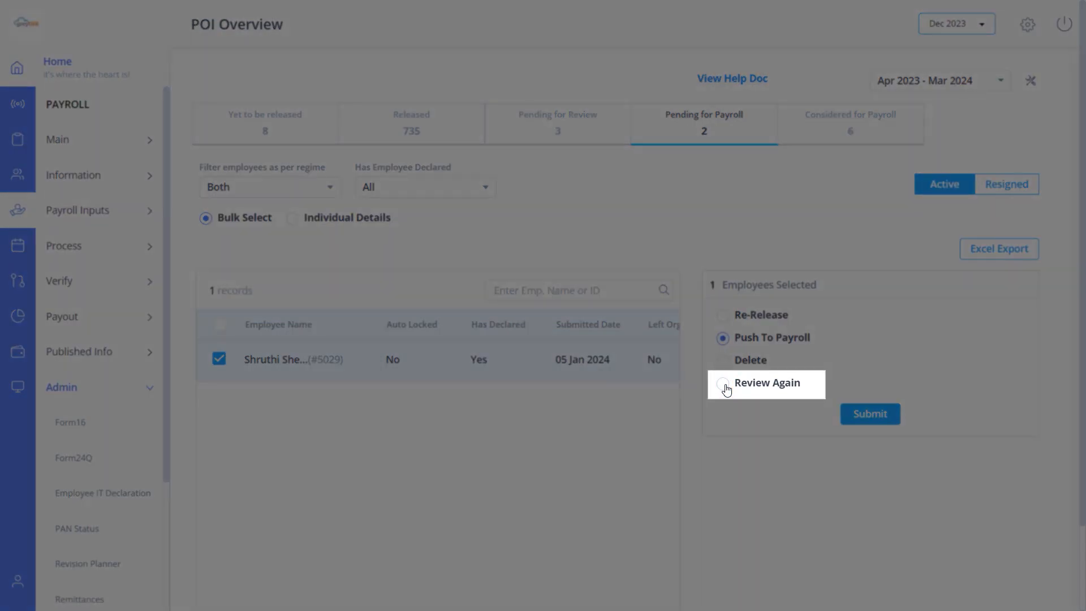
left_click(723, 384)
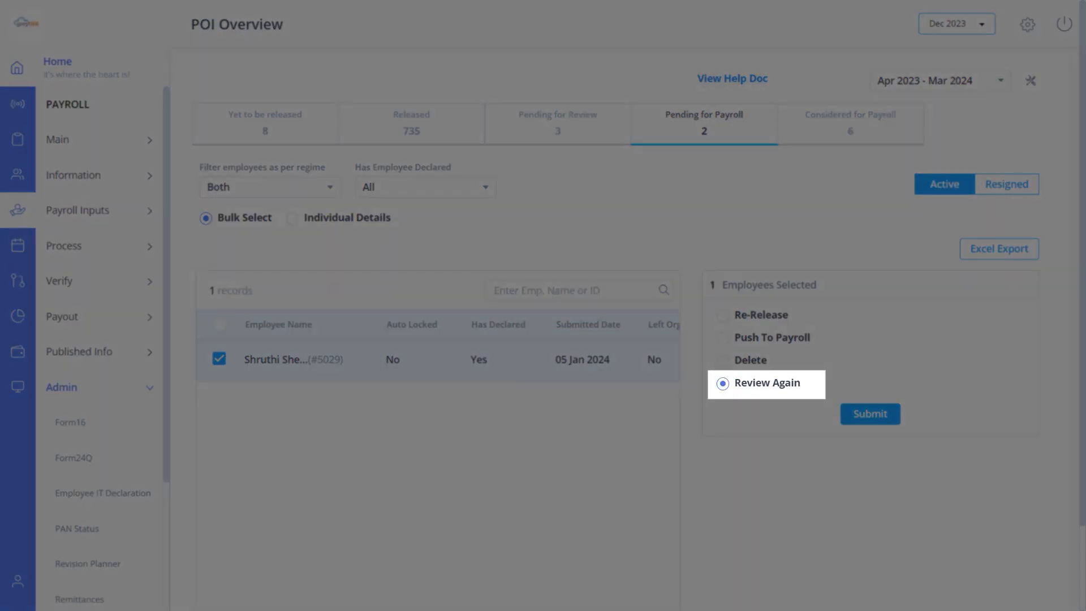
left_click(849, 122)
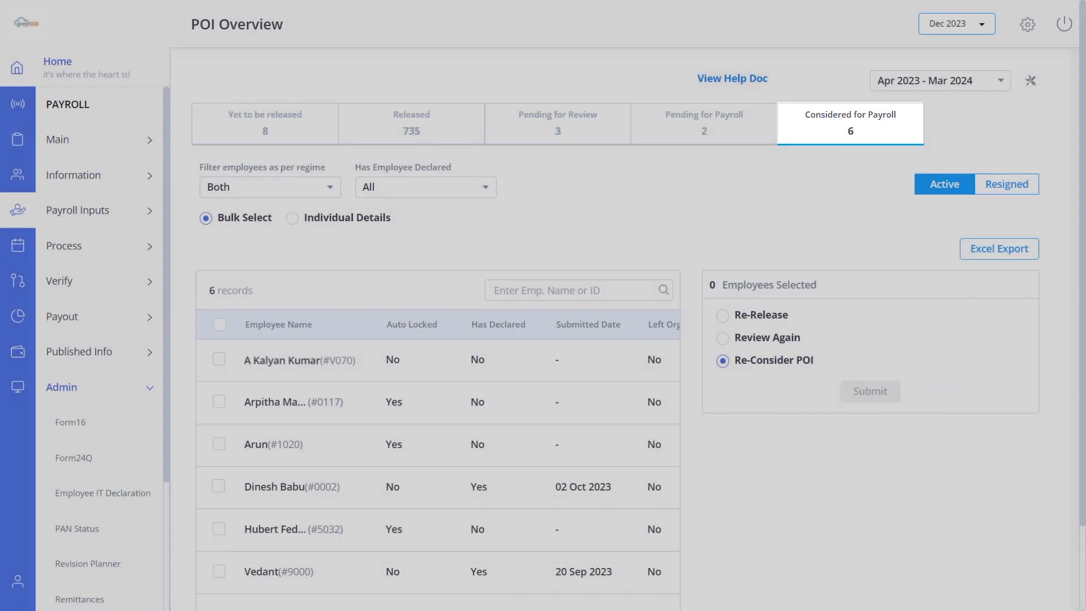
left_click(424, 187)
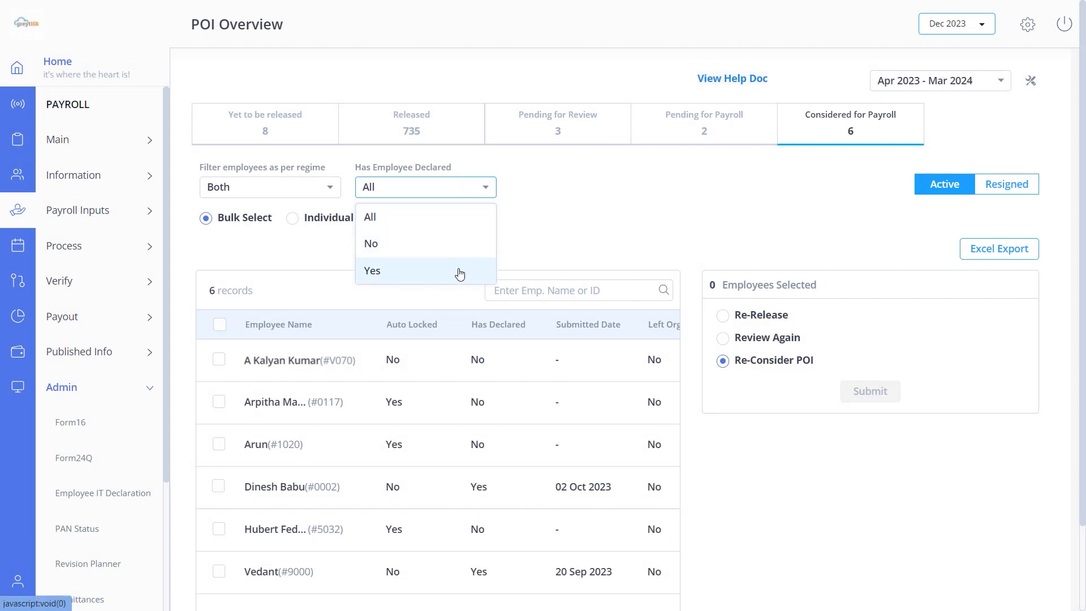
mouse_move(478, 266)
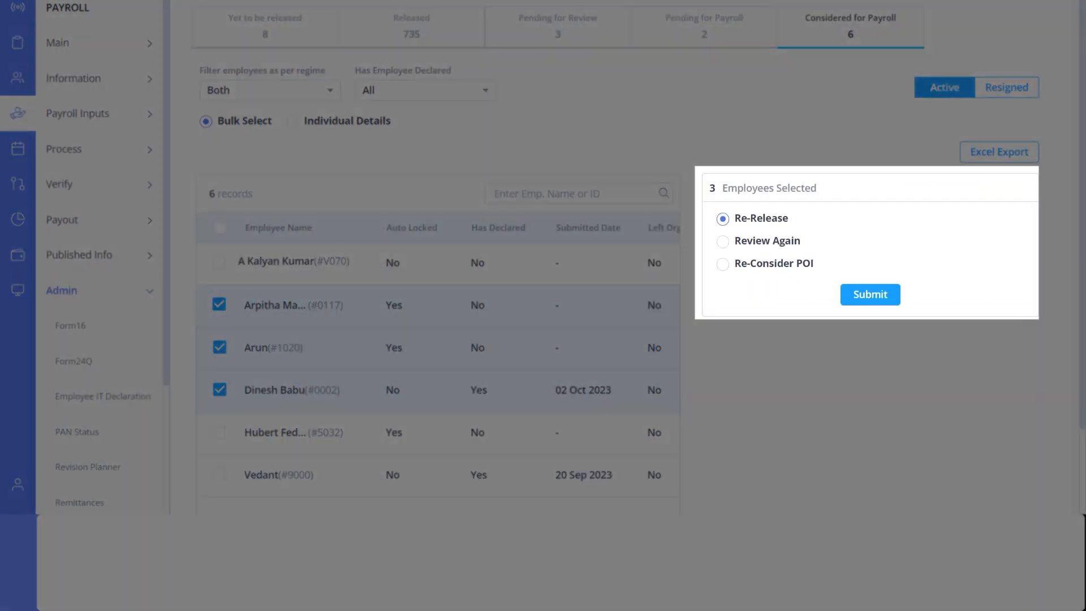
left_click(722, 239)
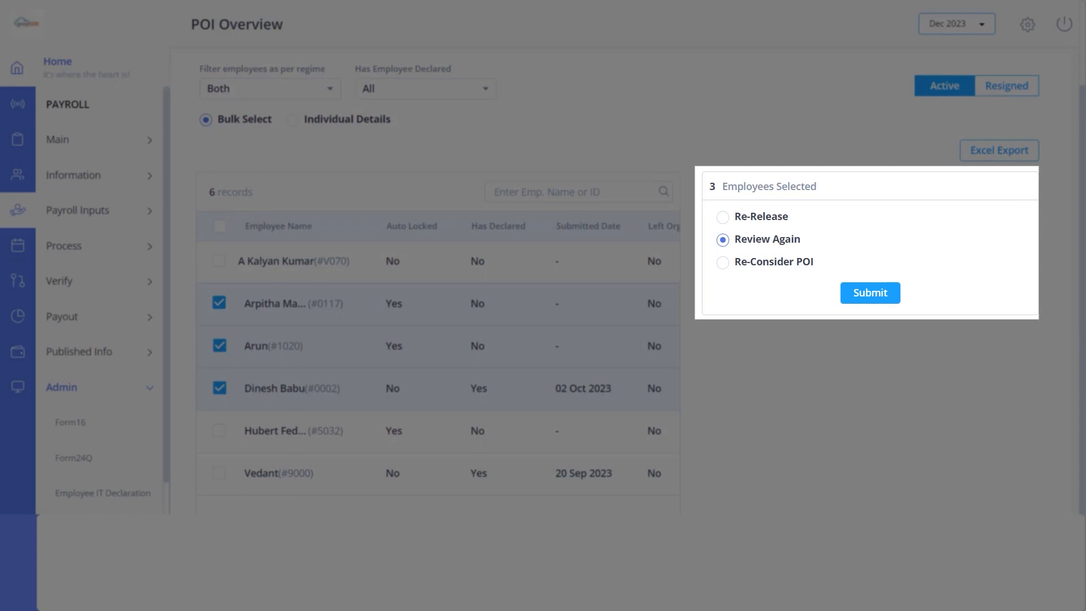
left_click(723, 261)
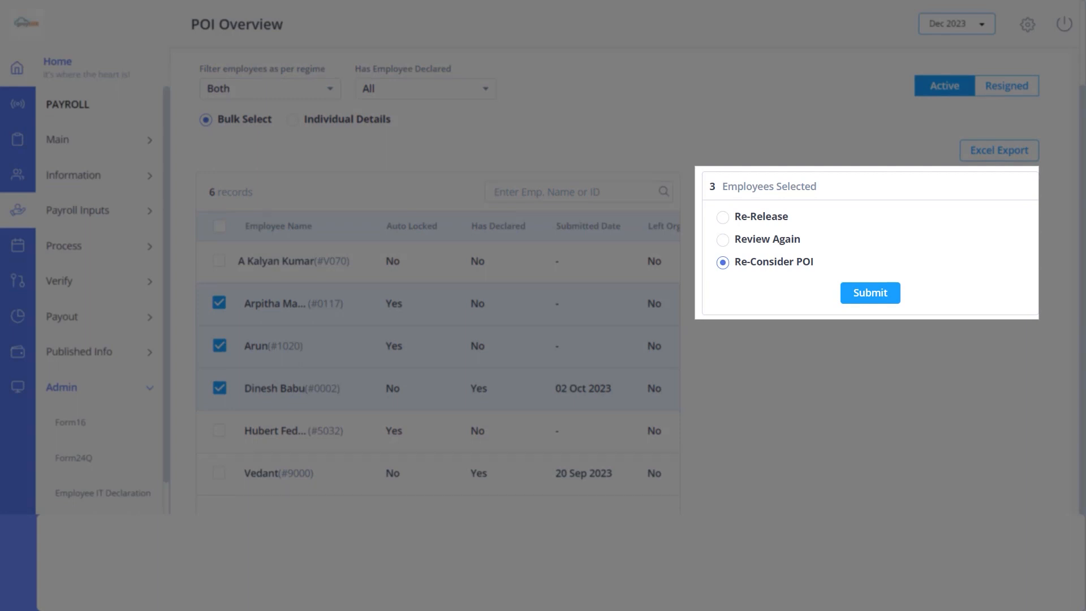